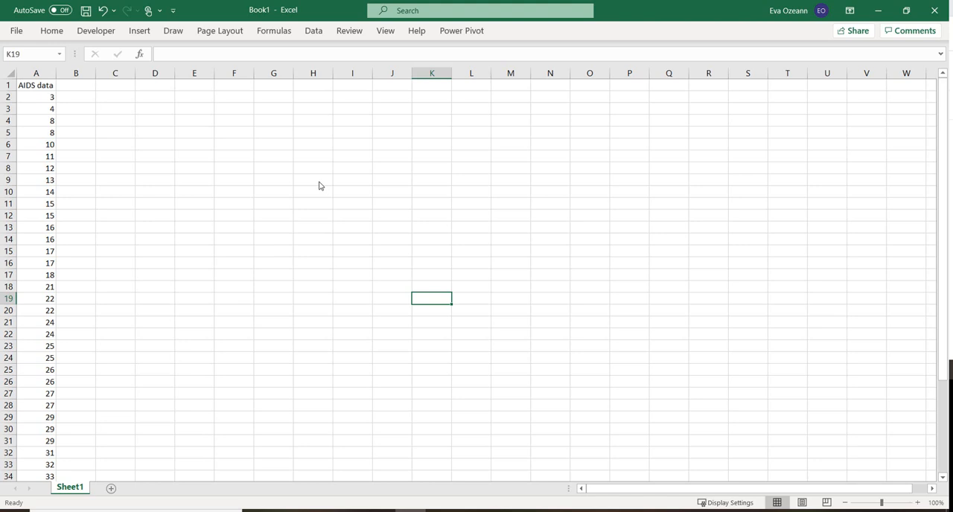
mouse_move(112, 68)
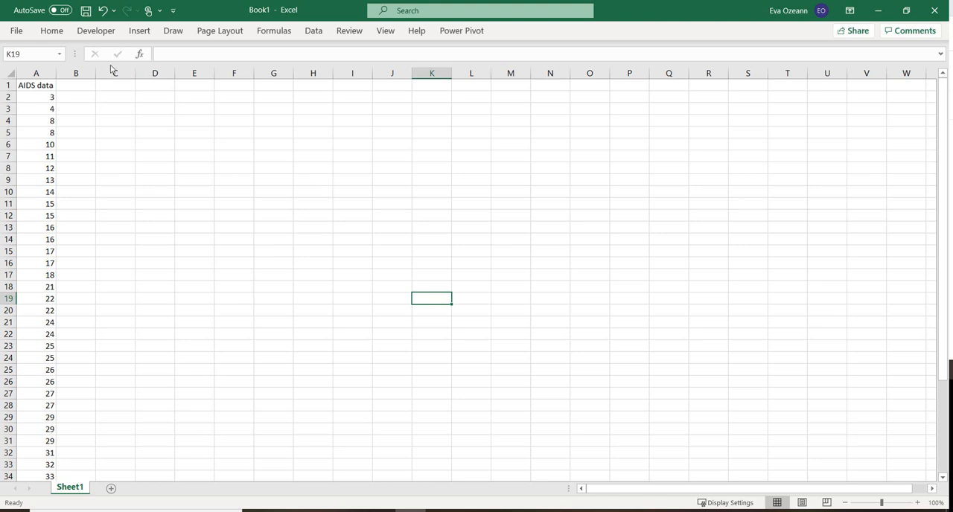
Open File > Options > Add-ins and select the inactive Analysis ToolPak add-in.
click(273, 85)
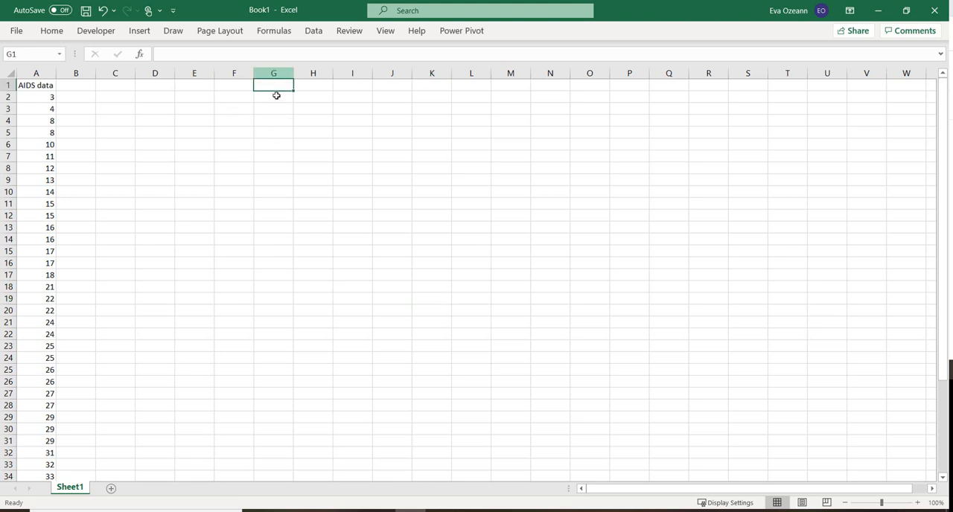
mouse_move(193, 123)
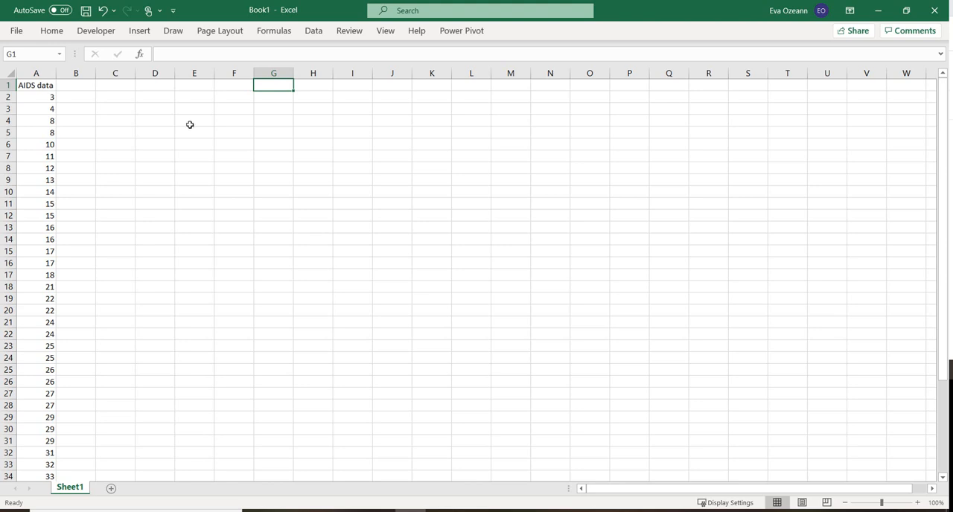
mouse_move(143, 111)
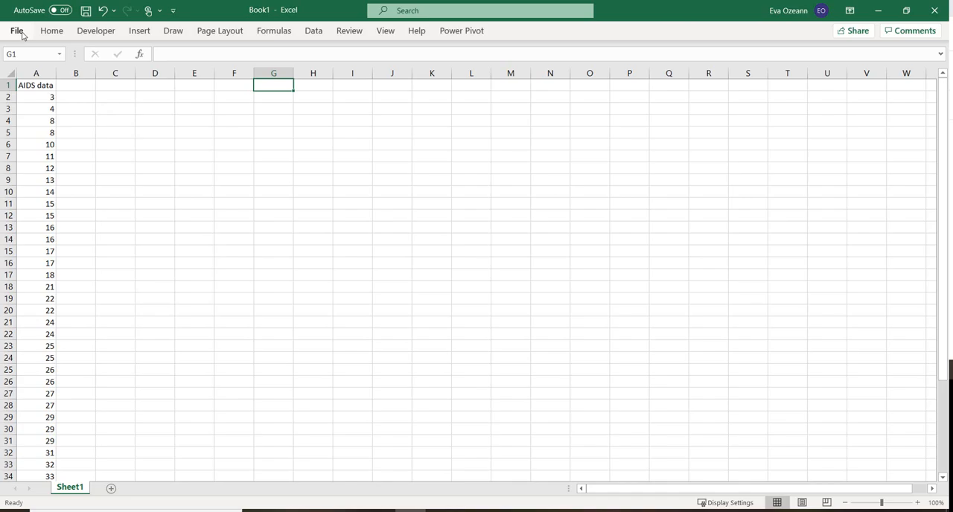
click(17, 30)
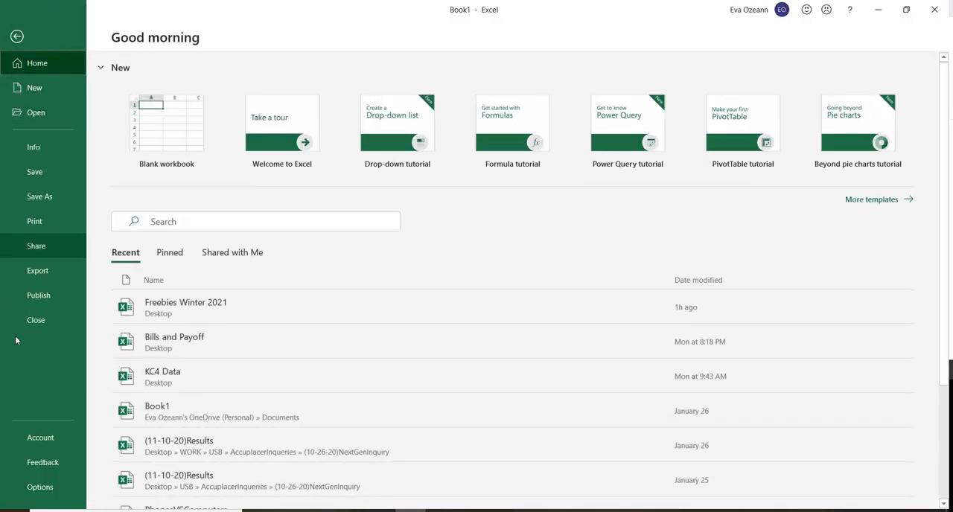
click(100, 67)
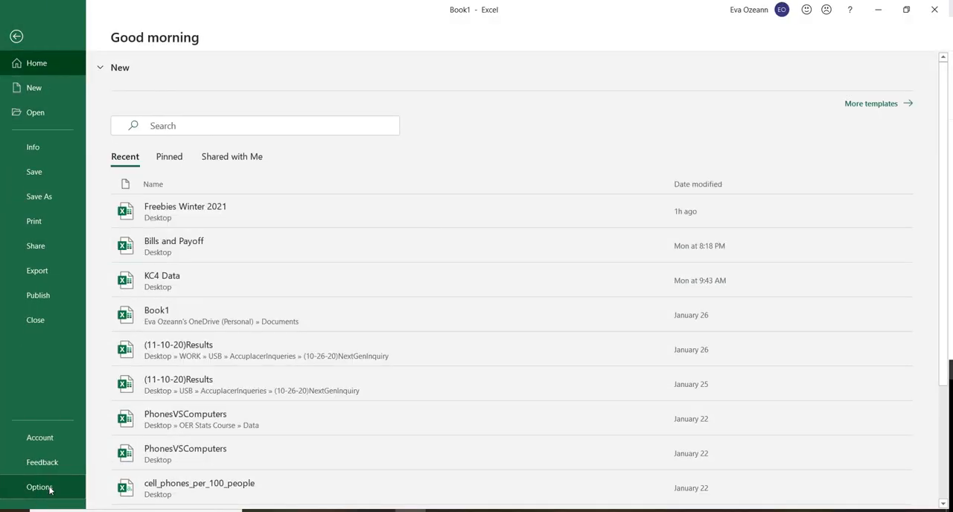
click(39, 487)
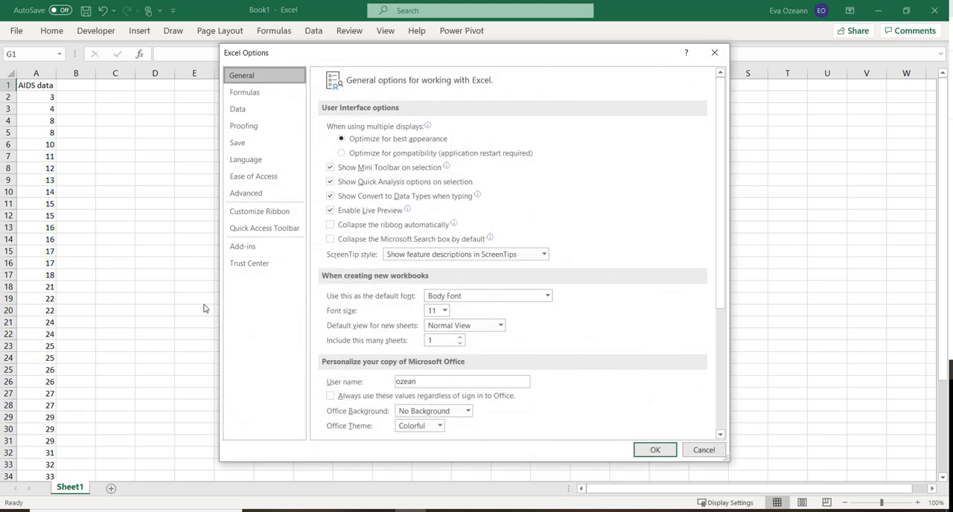
mouse_move(245, 193)
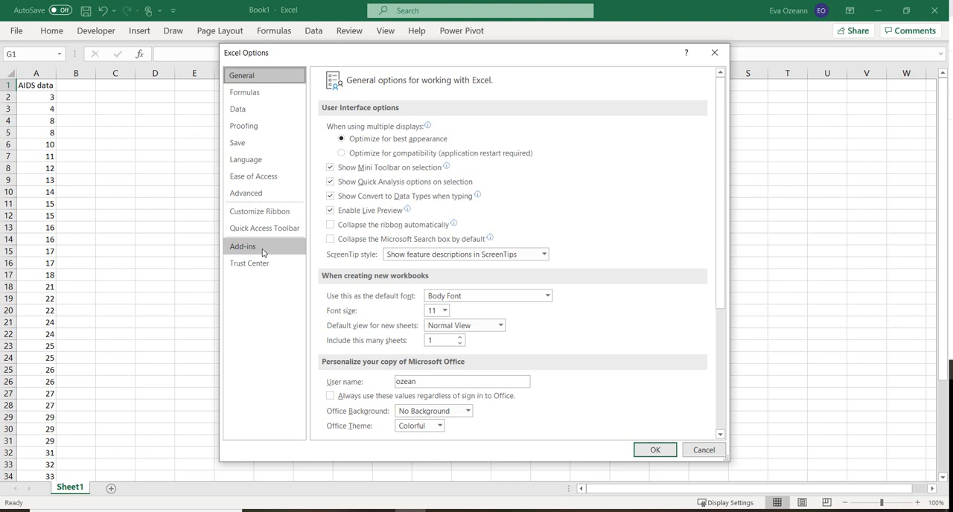
click(242, 246)
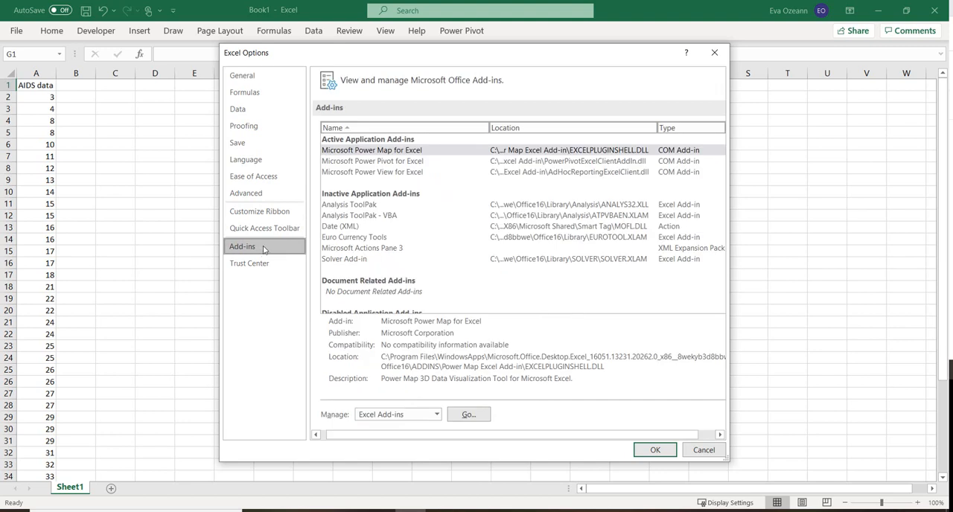
mouse_move(367, 209)
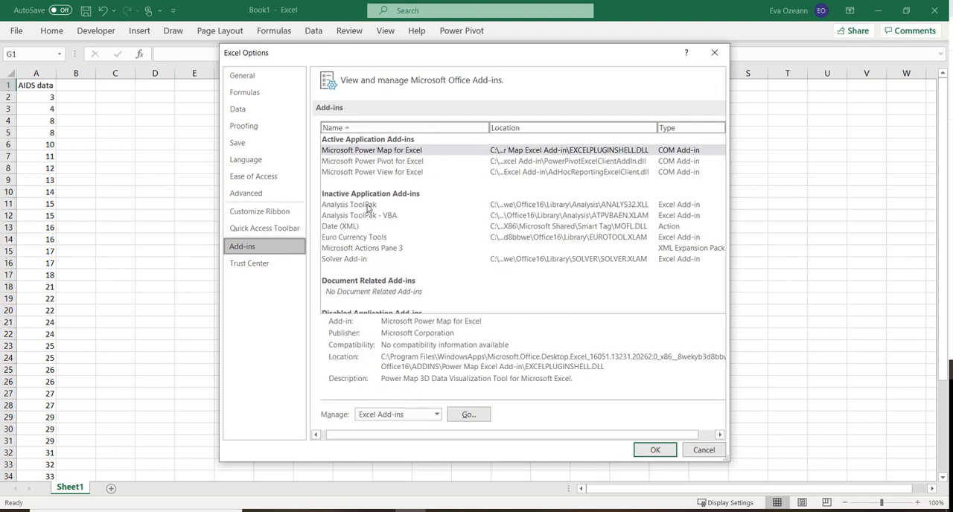
click(350, 204)
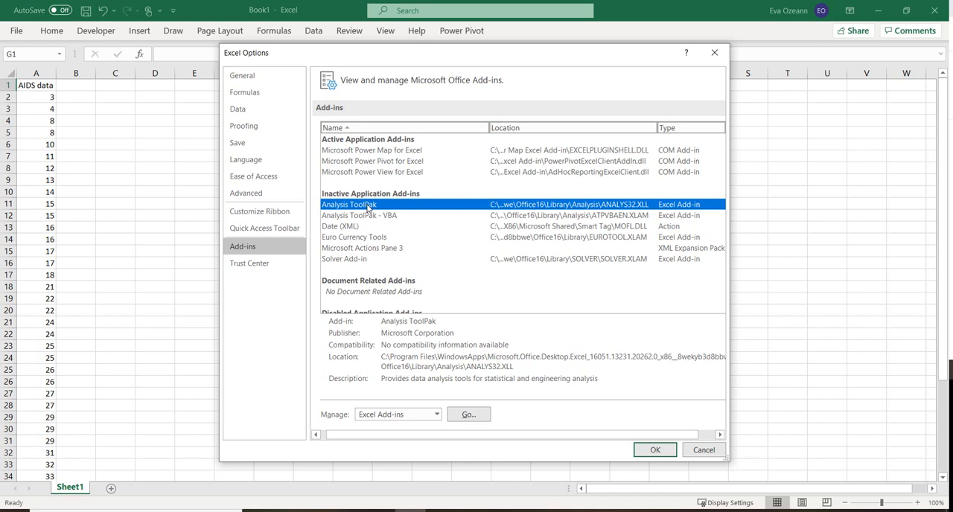
mouse_move(473, 403)
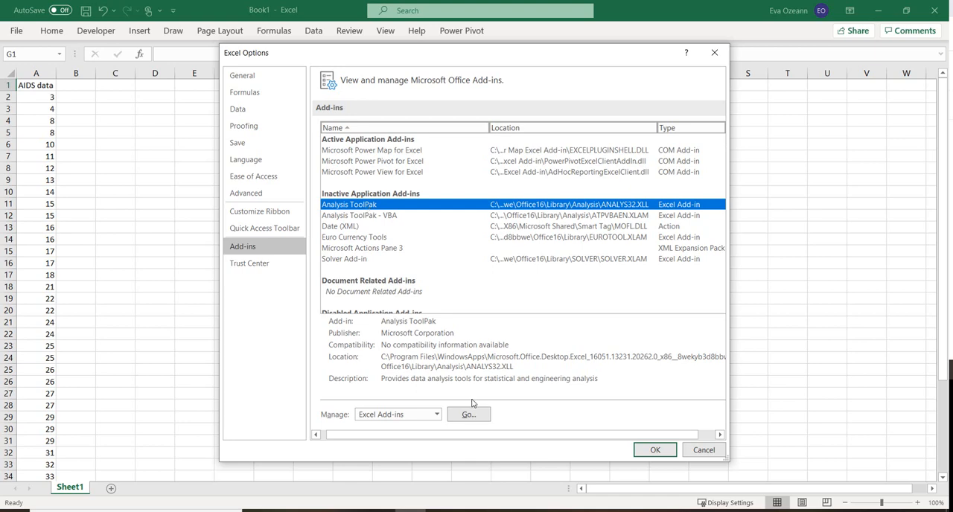
Enable the Analysis ToolPak through the Excel Add-ins Manage list and confirm.
click(468, 415)
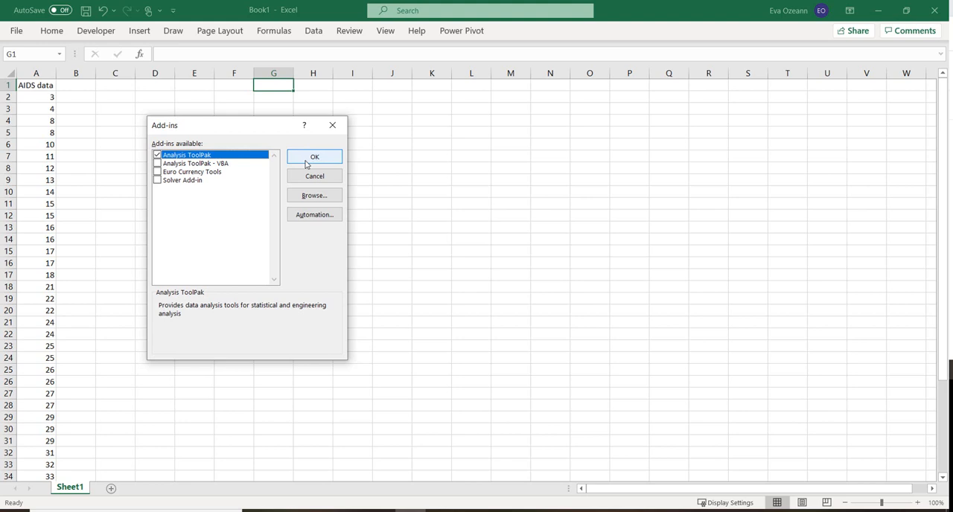
click(314, 156)
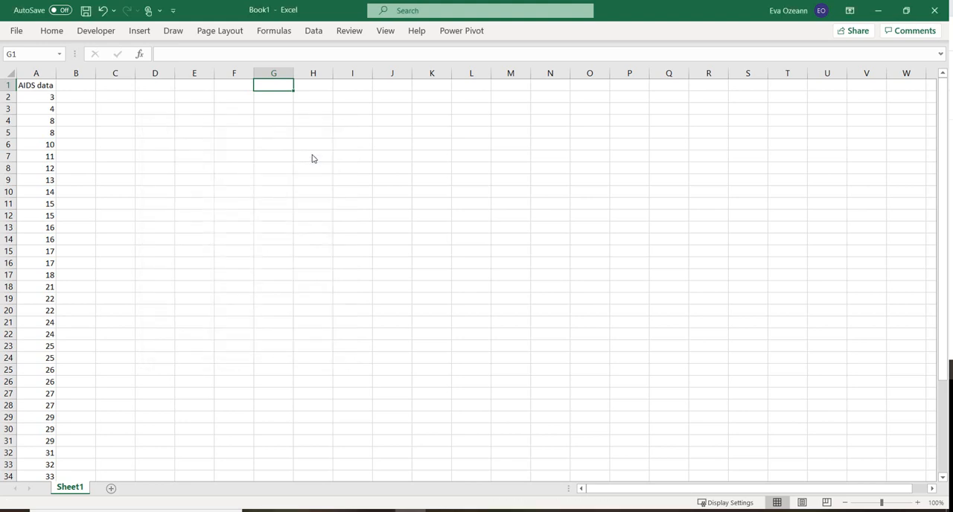
mouse_move(108, 103)
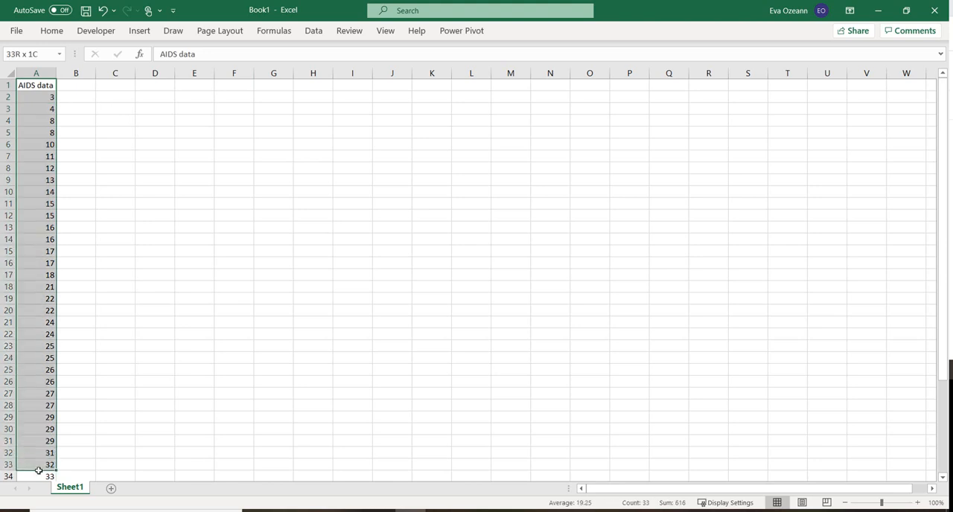
Select the AIDS data column A1:A43 and show the Data ribbon.
drag(36, 465, 36, 477)
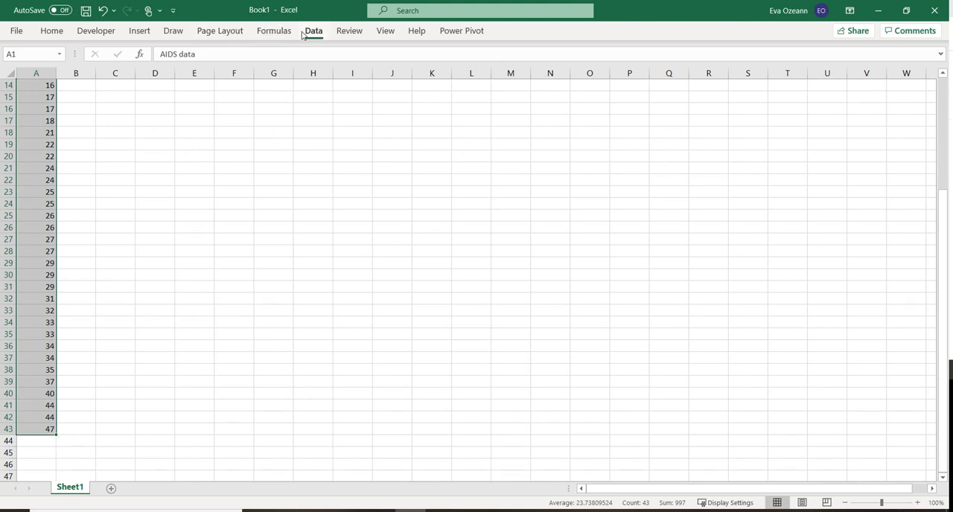
click(313, 30)
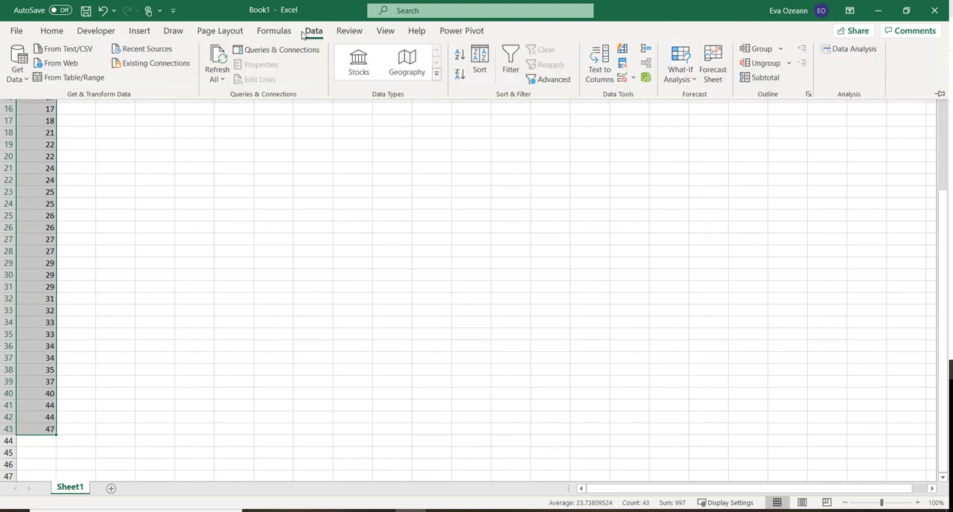
mouse_move(849, 49)
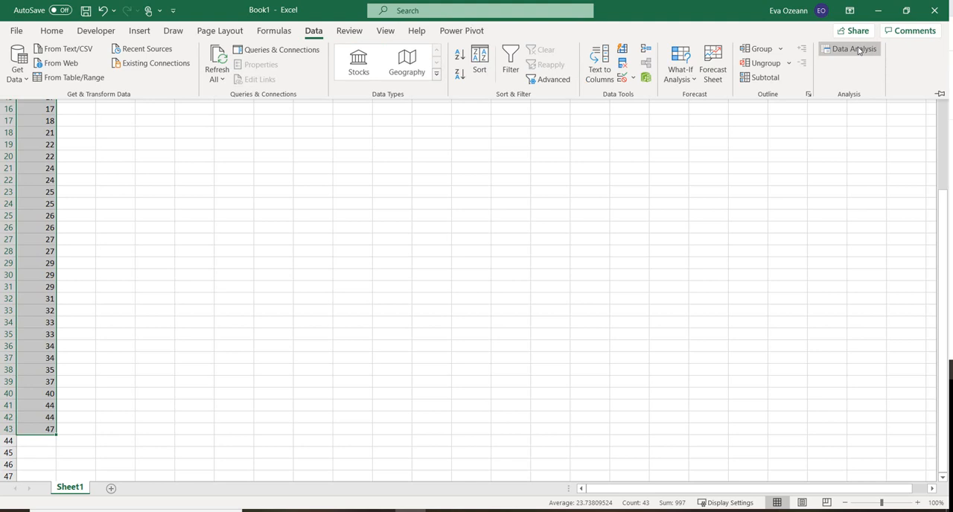
Choose Descriptive Statistics from the Data Analysis tools list.
click(850, 48)
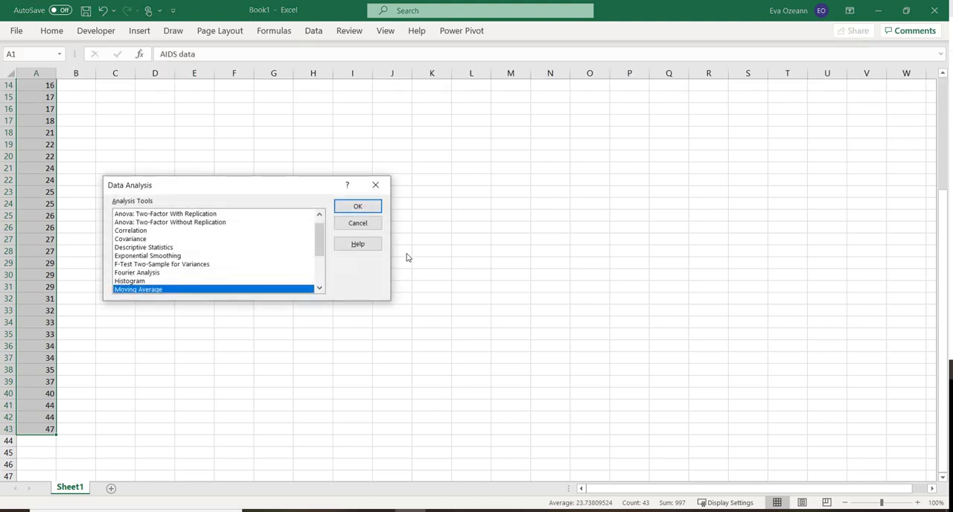
mouse_move(248, 226)
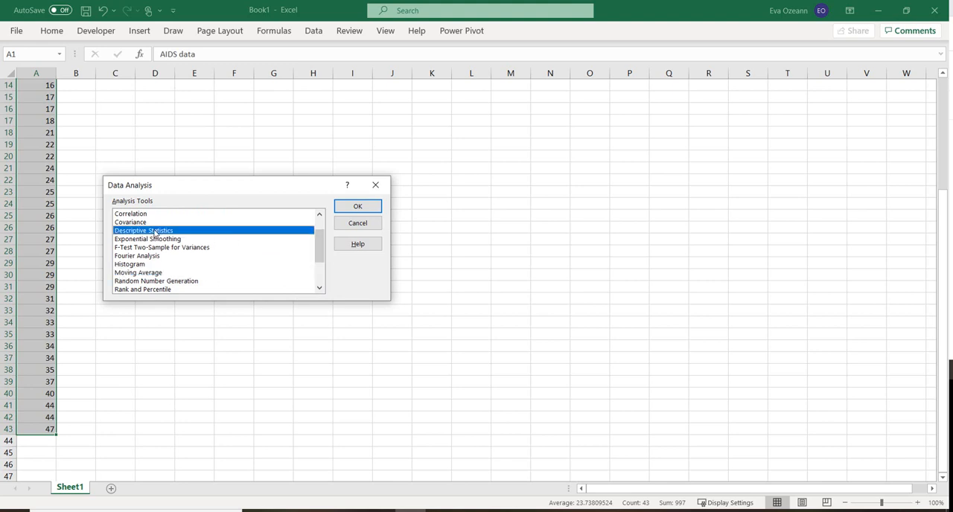
mouse_move(263, 176)
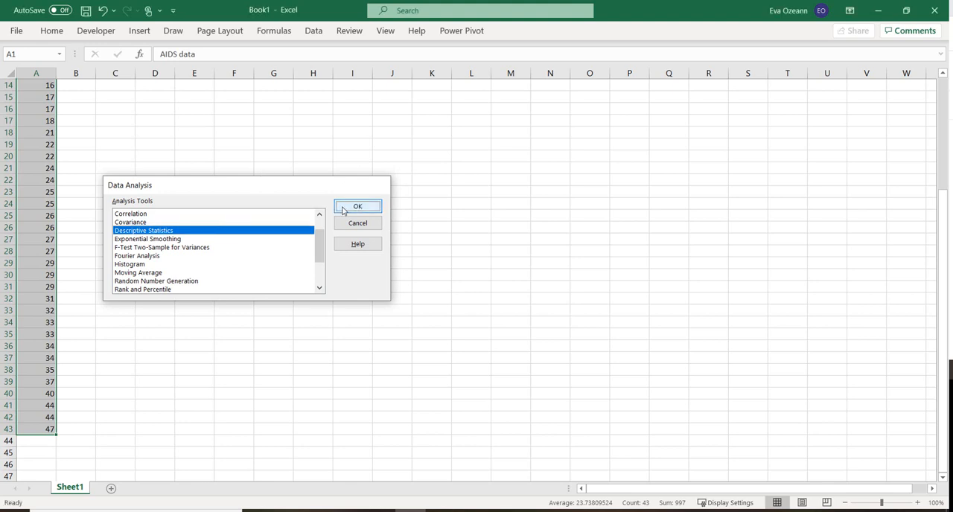
click(358, 206)
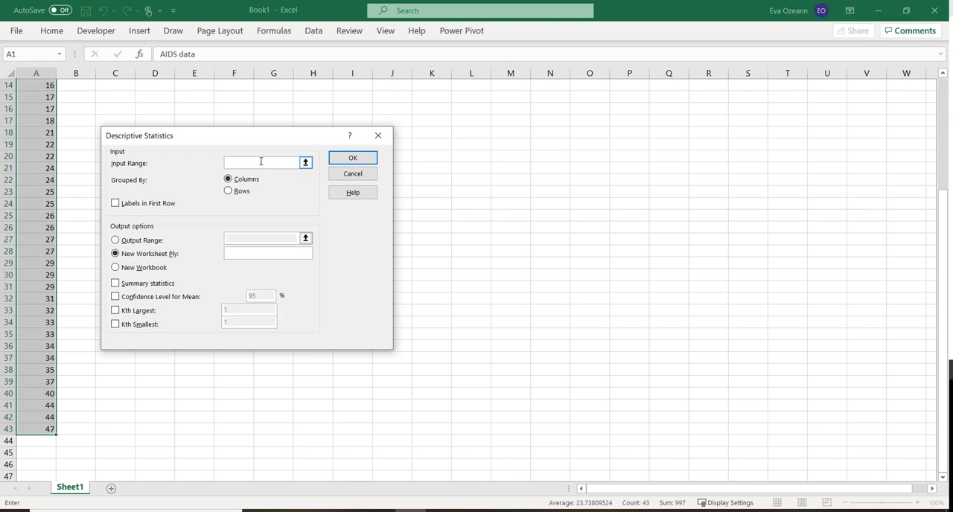
Set input range $A$1:$A$43 with labels in first row, new worksheet, and summary statistics.
click(35, 192)
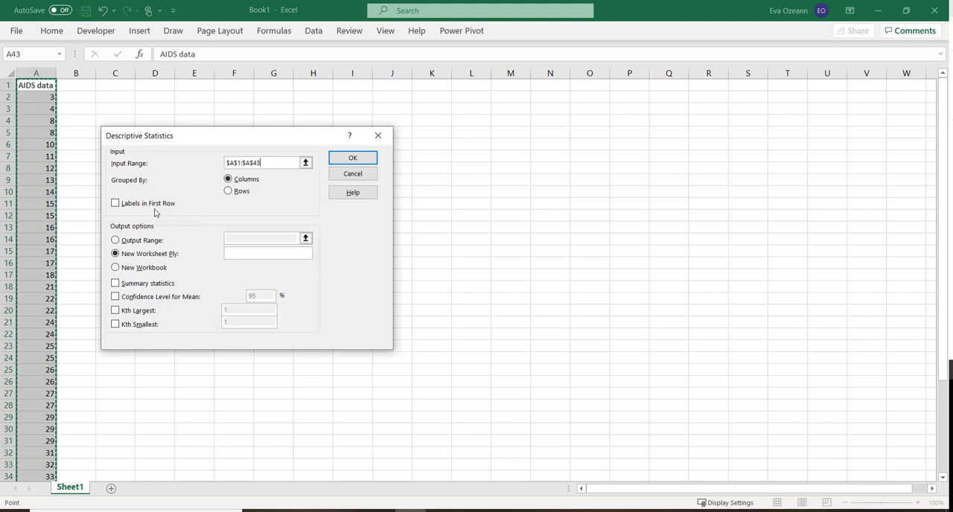
click(115, 202)
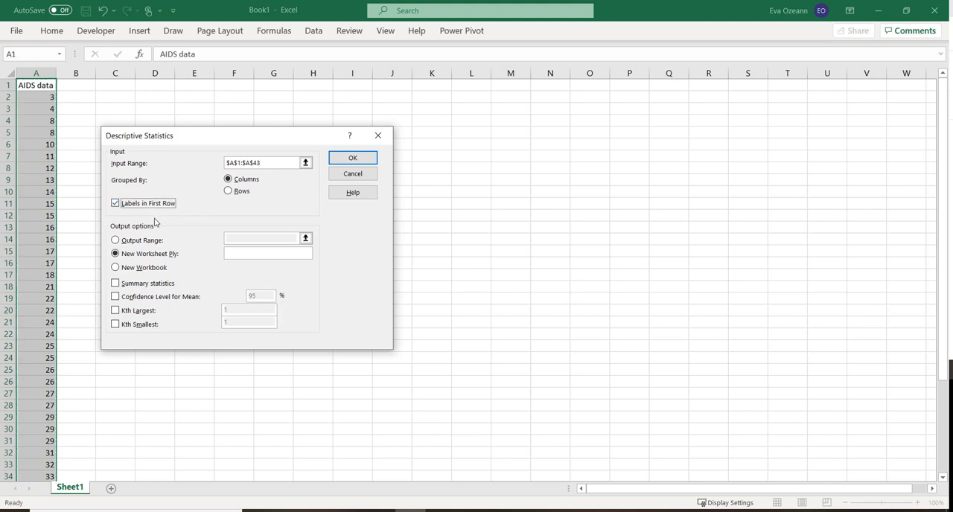
mouse_move(163, 247)
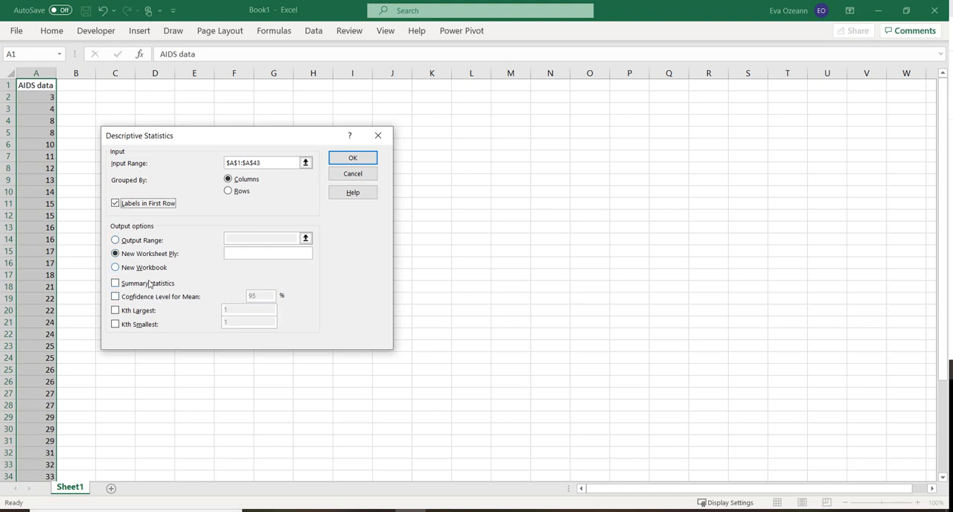
click(115, 283)
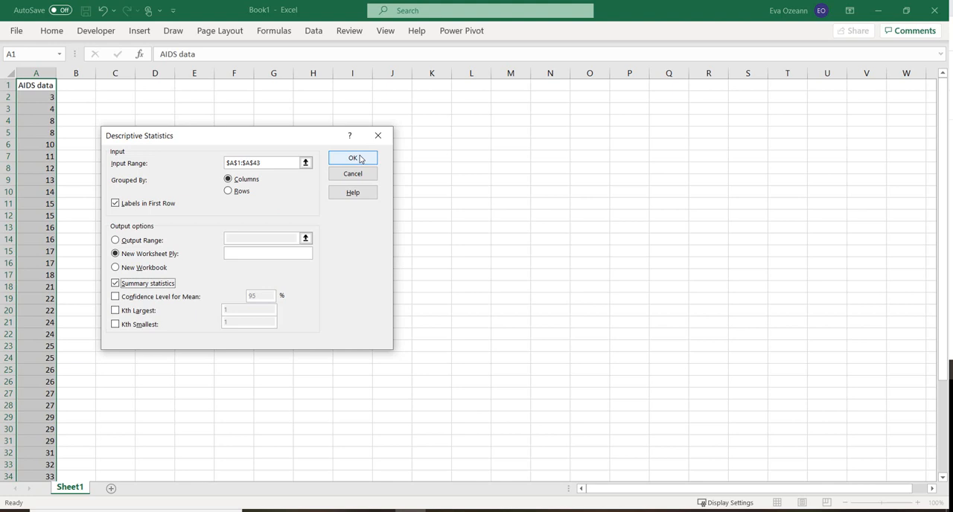
Generate the statistics table on Sheet2, widen columns A–B, check results, then return to Sheet1.
click(353, 157)
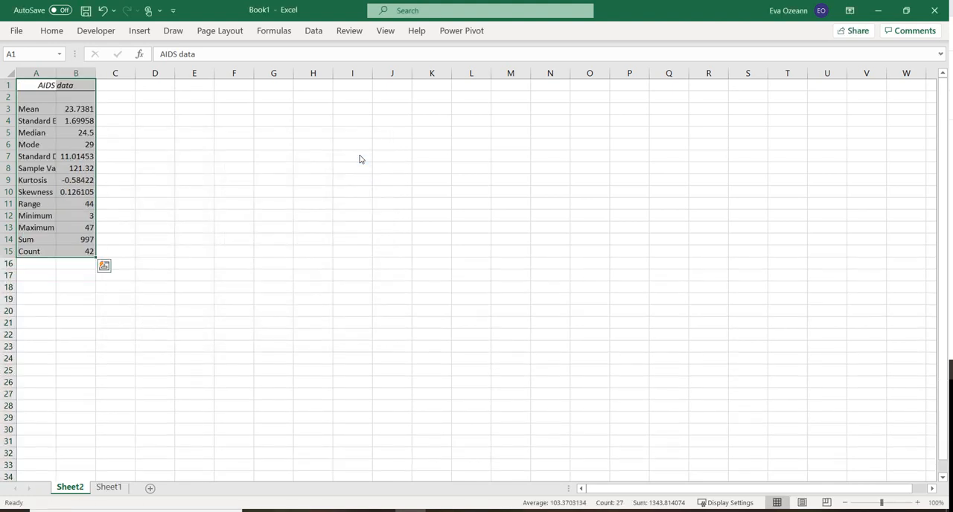
mouse_move(93, 264)
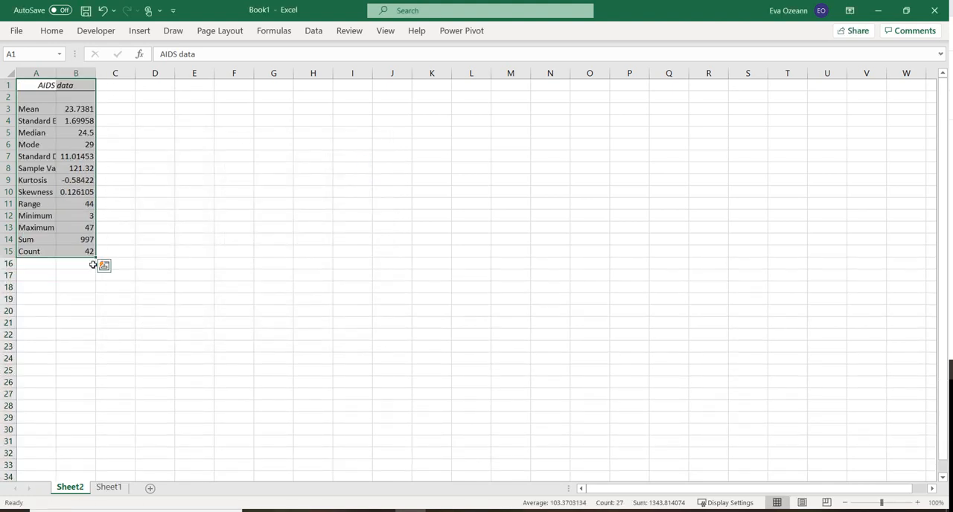
mouse_move(88, 214)
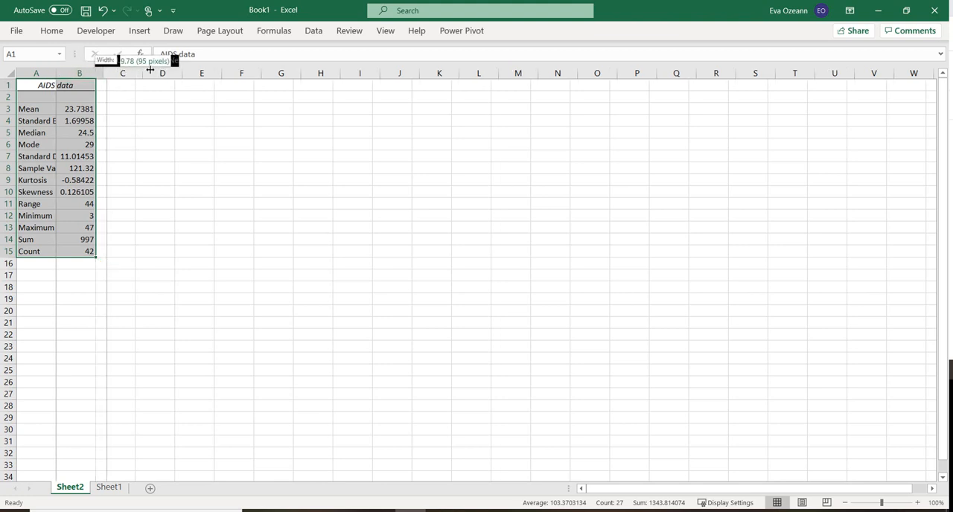
drag(95, 73, 149, 73)
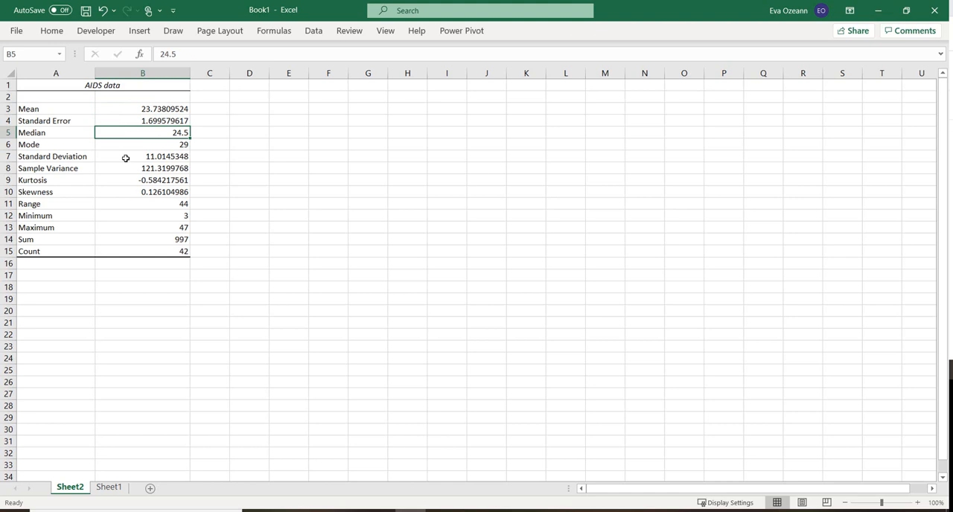
click(142, 156)
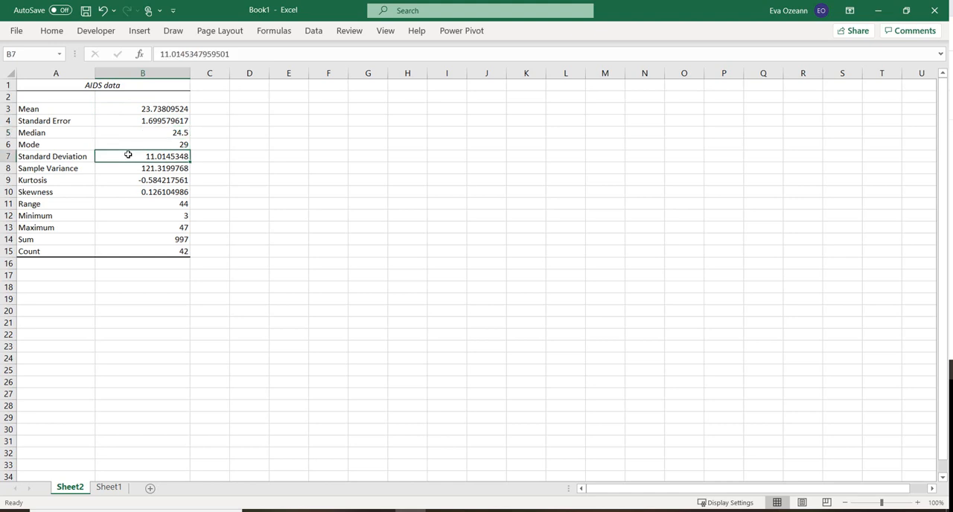
mouse_move(127, 211)
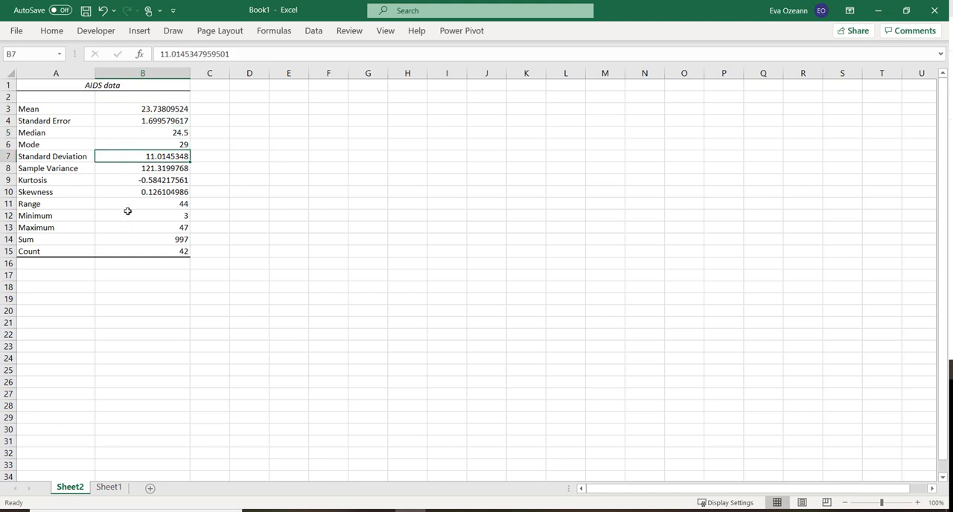
click(142, 239)
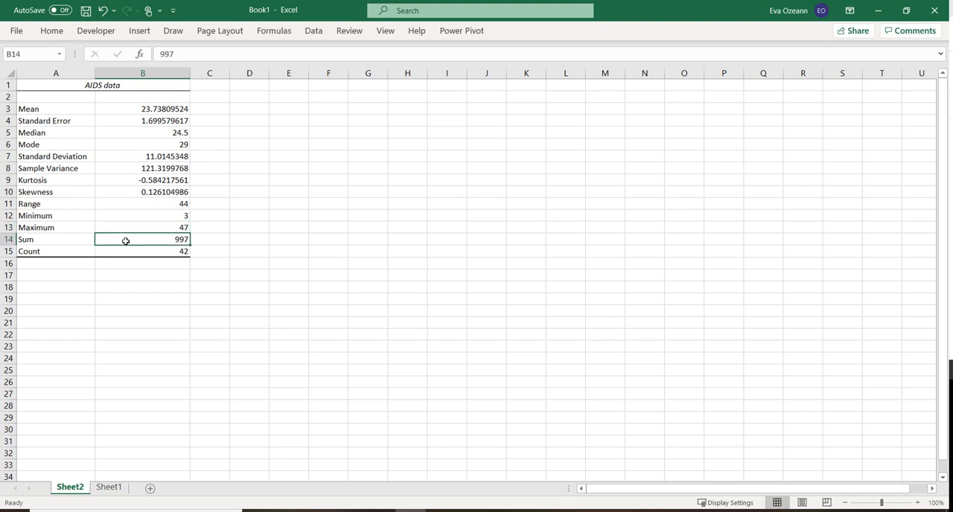
click(142, 251)
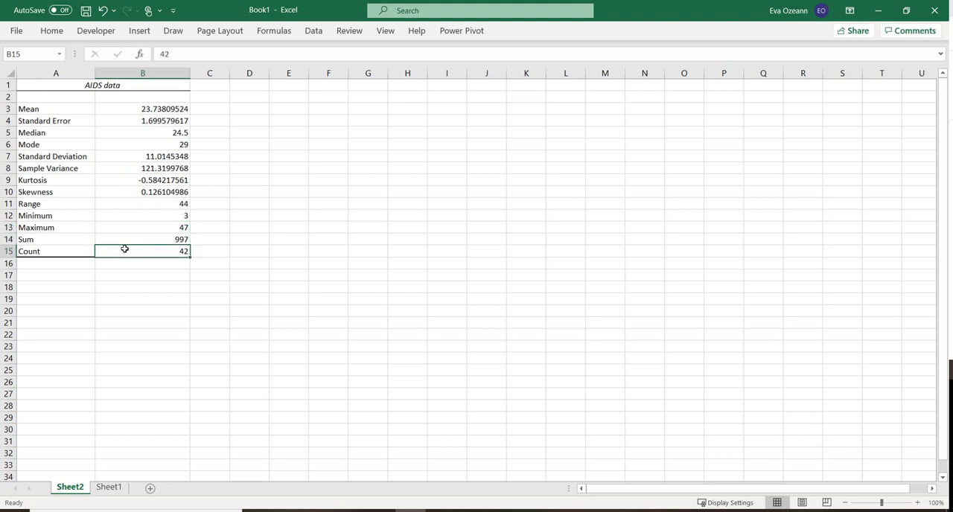
click(108, 487)
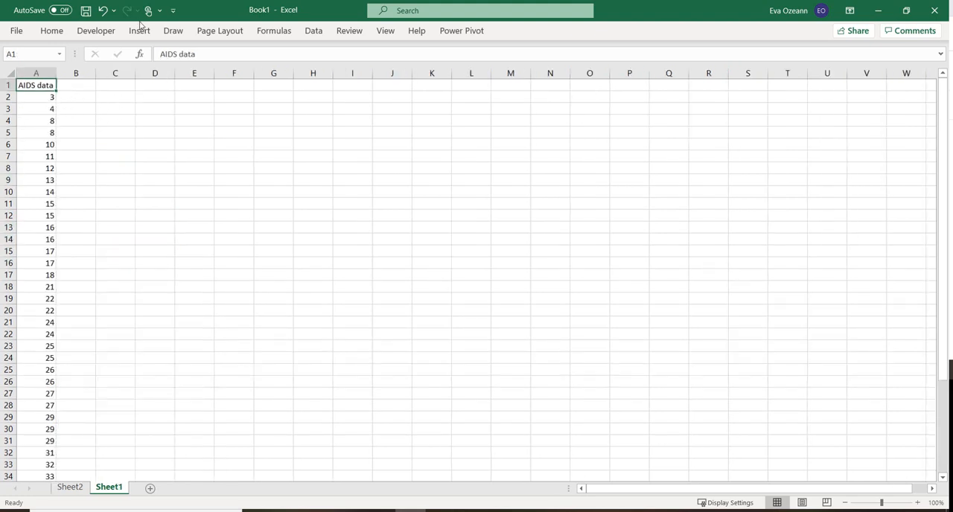
Insert a Box and Whisker statistic chart of the AIDS column on Sheet1.
click(139, 30)
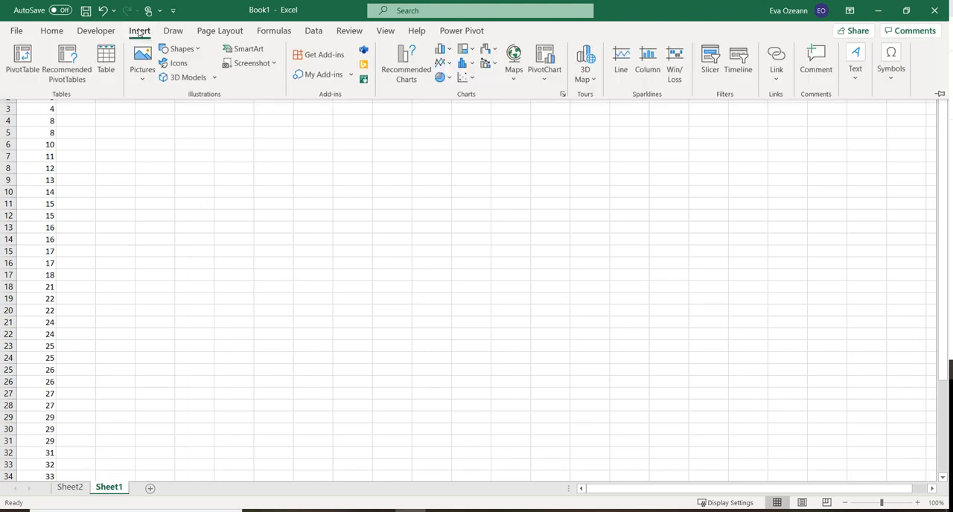
mouse_move(73, 397)
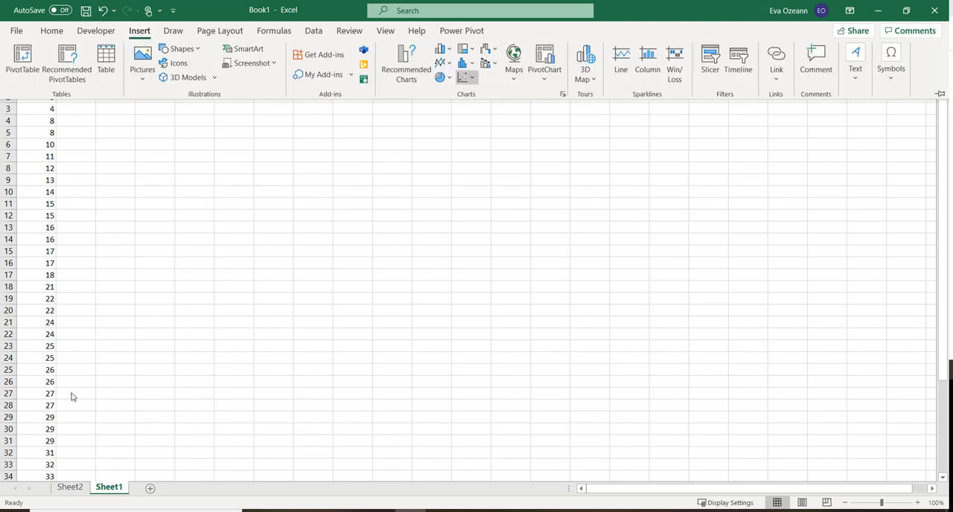
mouse_move(942, 46)
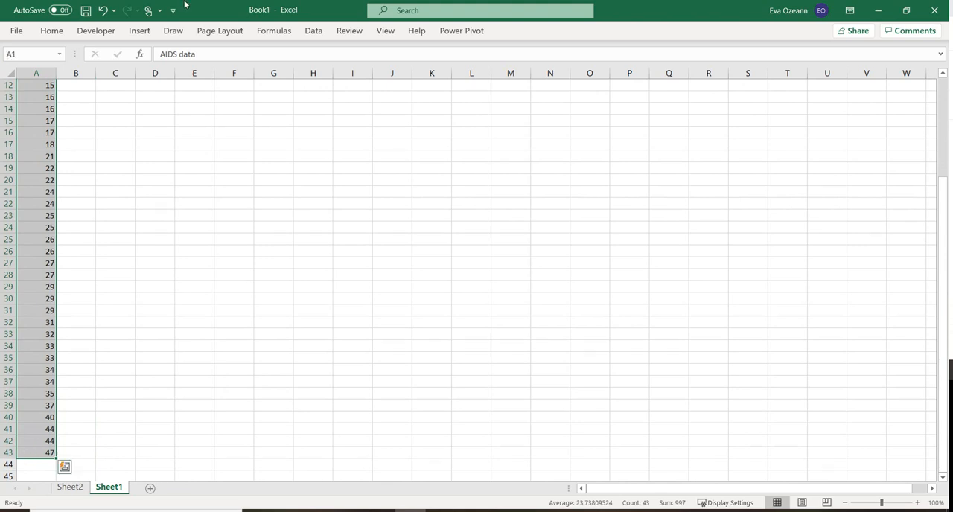
click(139, 30)
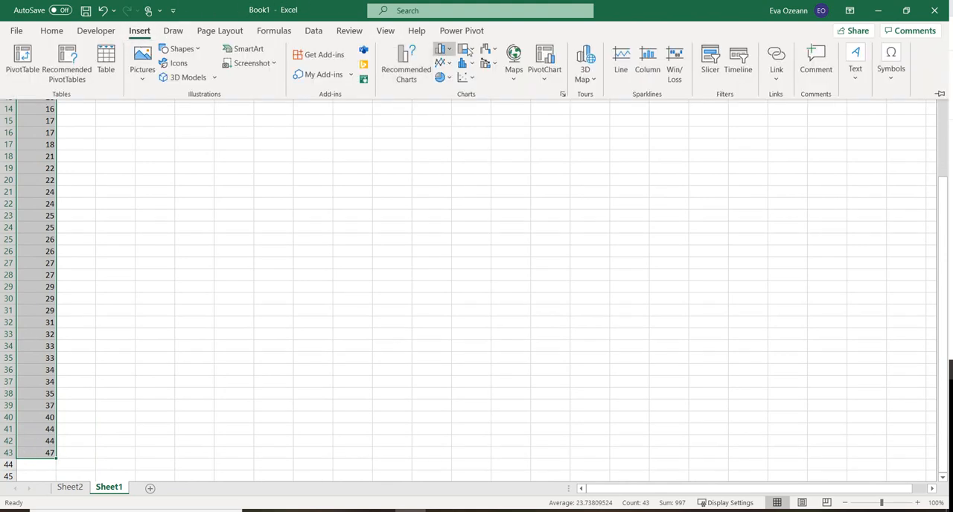
click(466, 58)
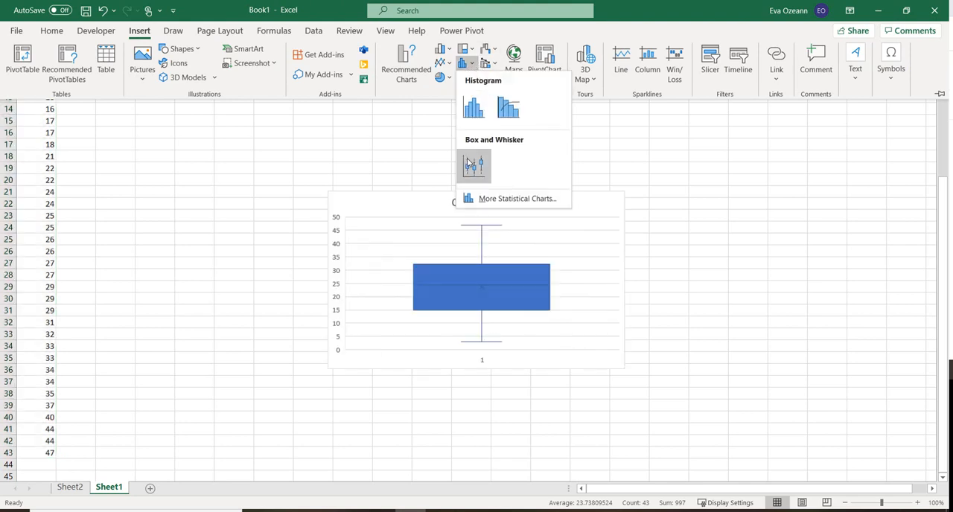
click(473, 166)
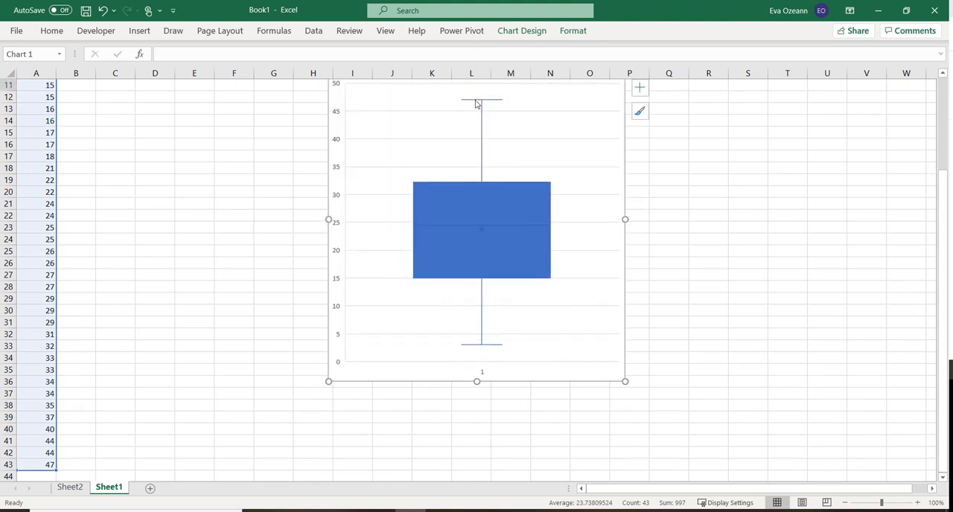
Turn on data labels for the box plot series (47, 32.25, 24.5, 15, 3).
click(481, 229)
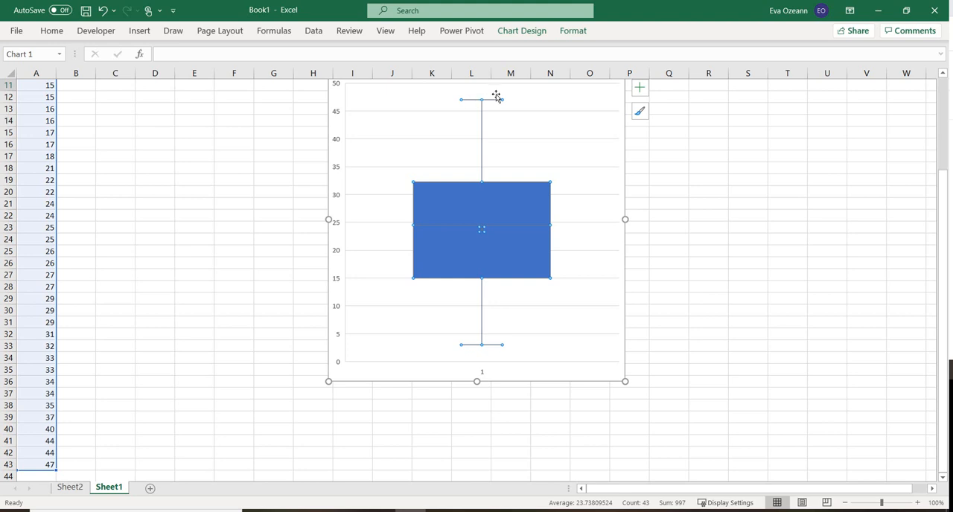
click(639, 88)
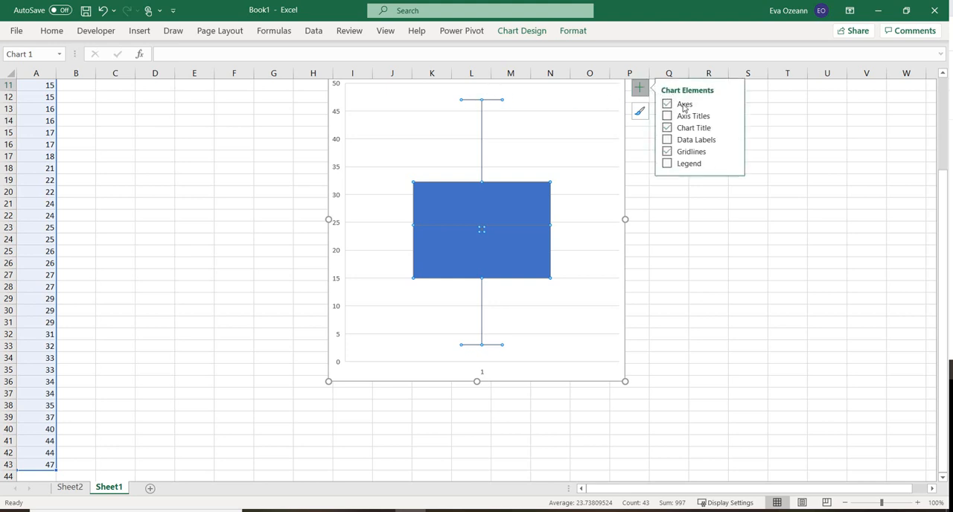
click(667, 140)
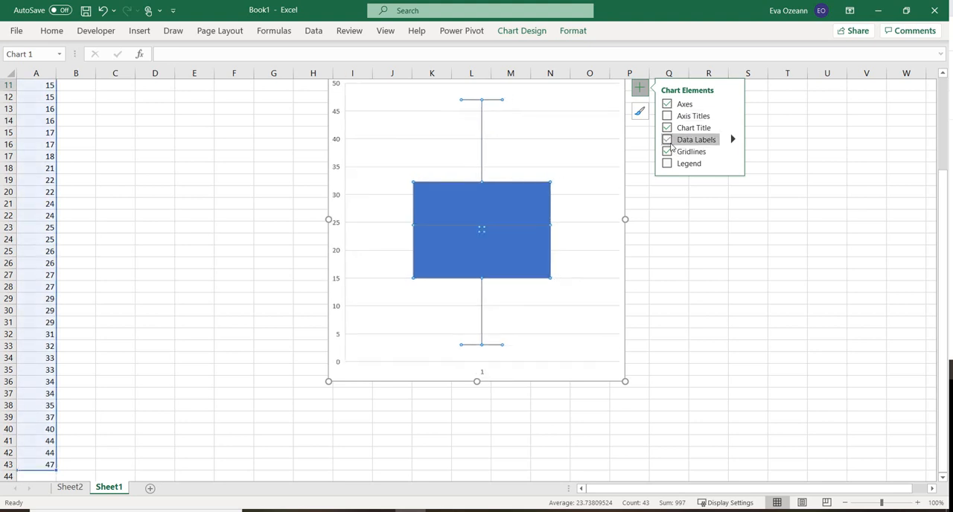
click(667, 139)
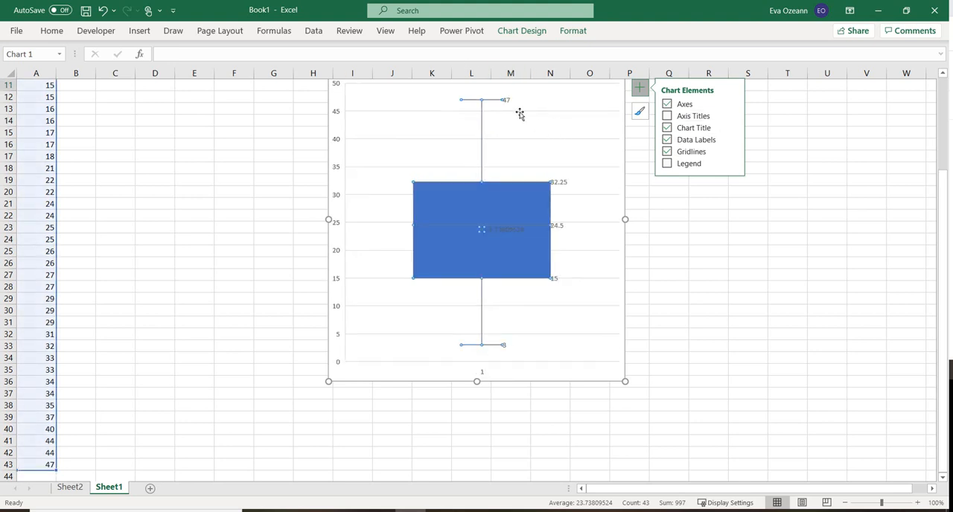
mouse_move(506, 101)
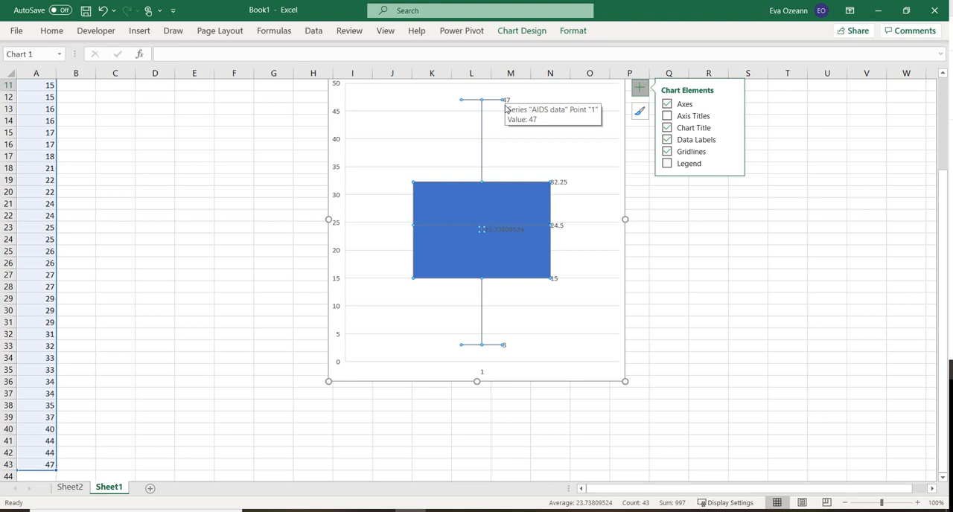
mouse_move(521, 277)
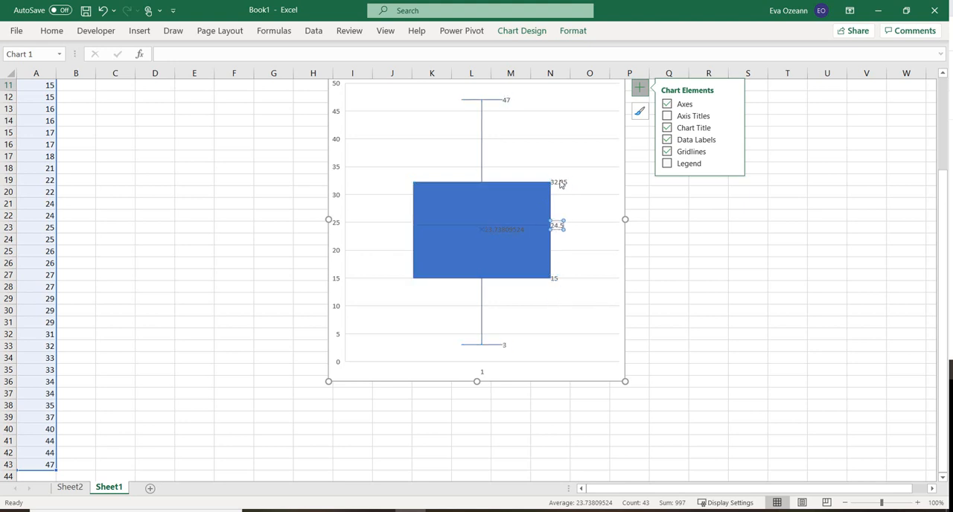
click(510, 228)
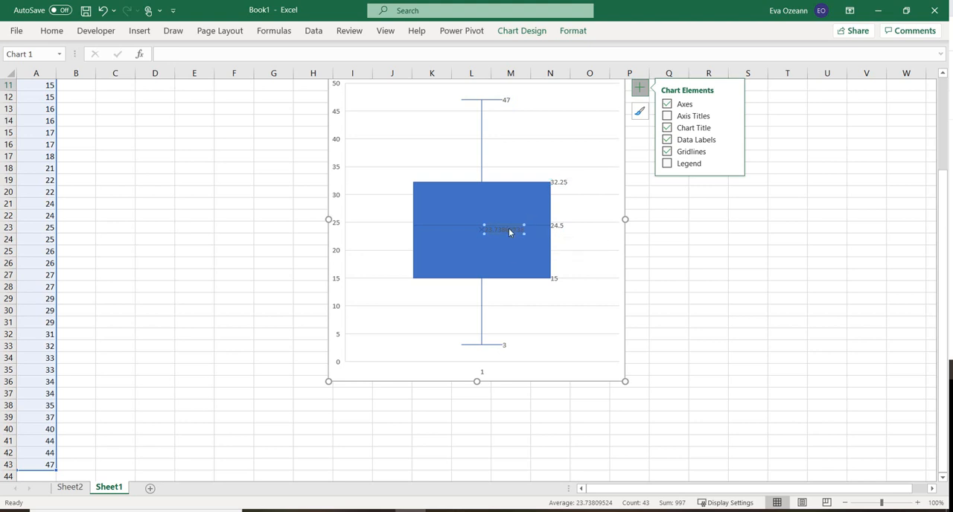